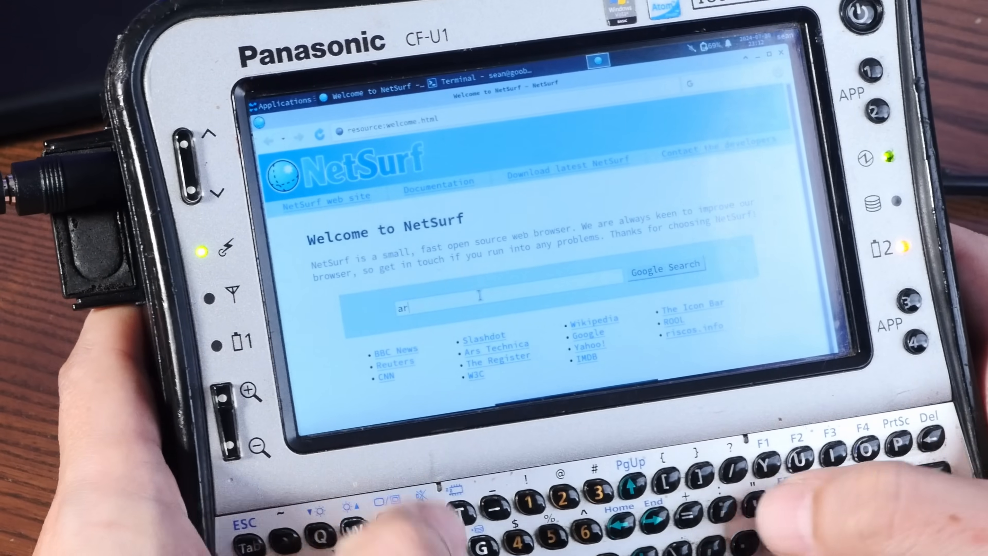
# Search Google for arch32 from the NetSurf welcome page, listing archlinux32.org first.
pyautogui.write('ch32')
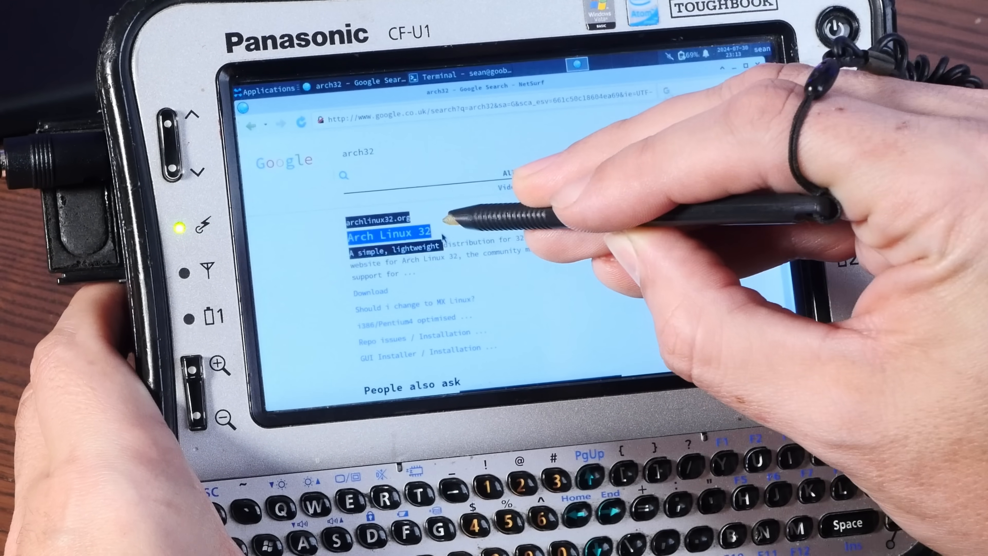
pyautogui.click(389, 238)
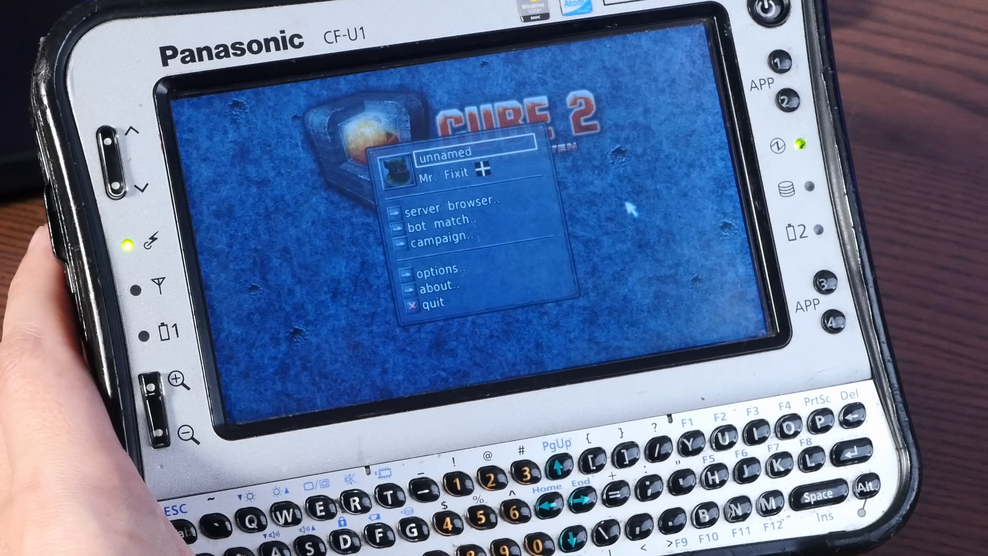
pyautogui.moveTo(483, 235)
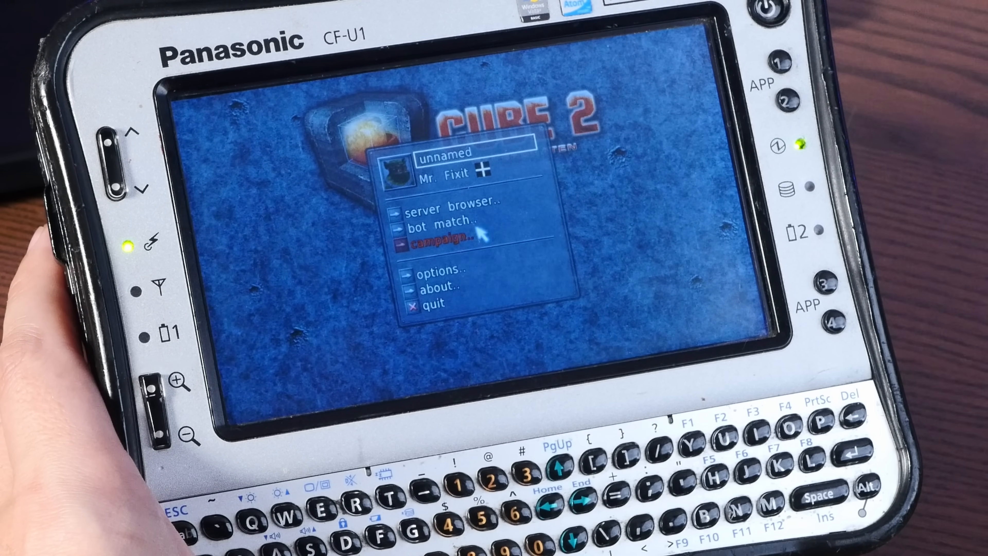
# Enter the Sauerbraten campaign menu listing missions such as An Army Of One.
pyautogui.click(440, 245)
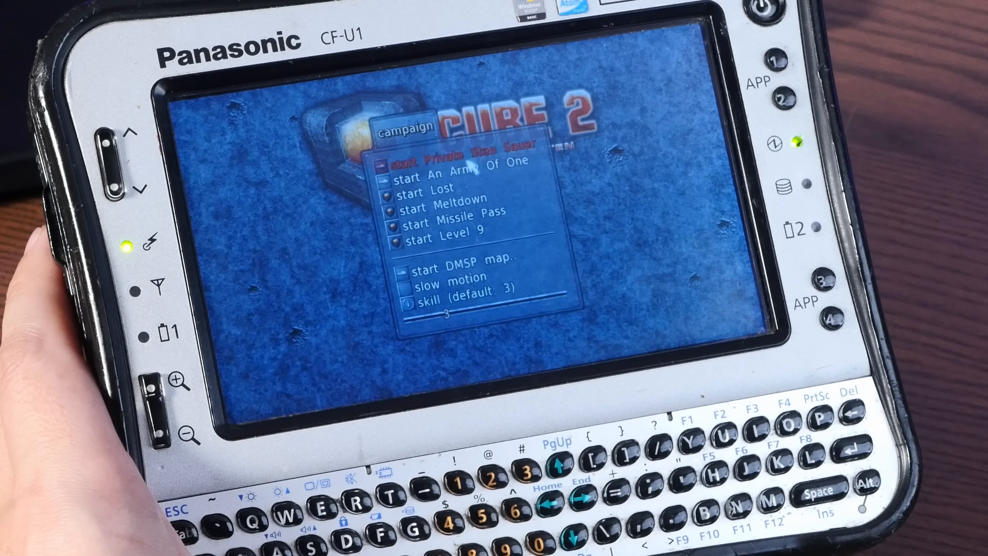